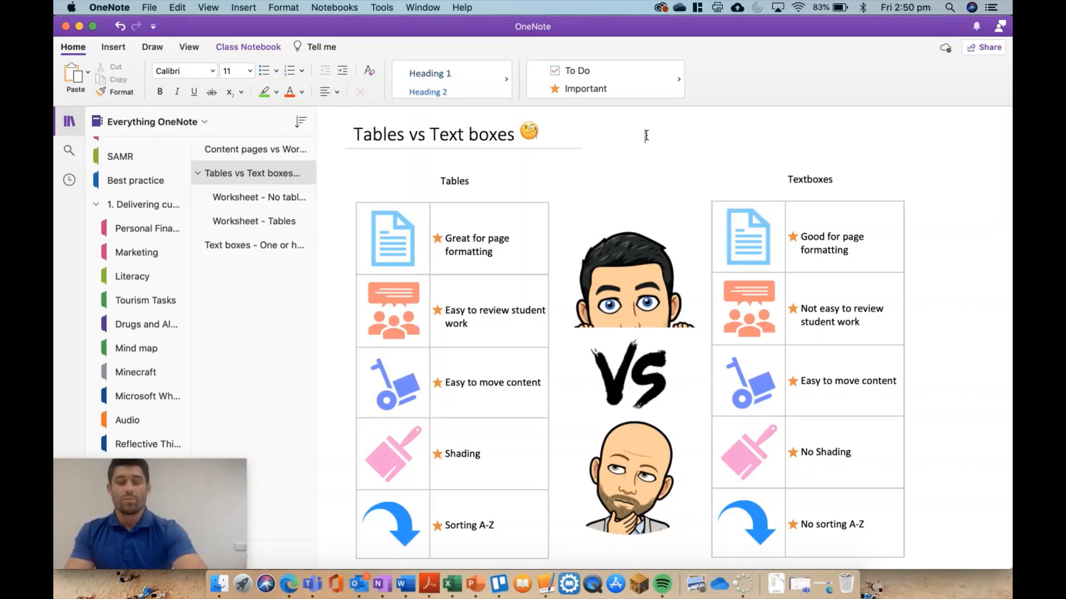
- Select the Textboxes list to show its frame and review the comparison lists
type("The")
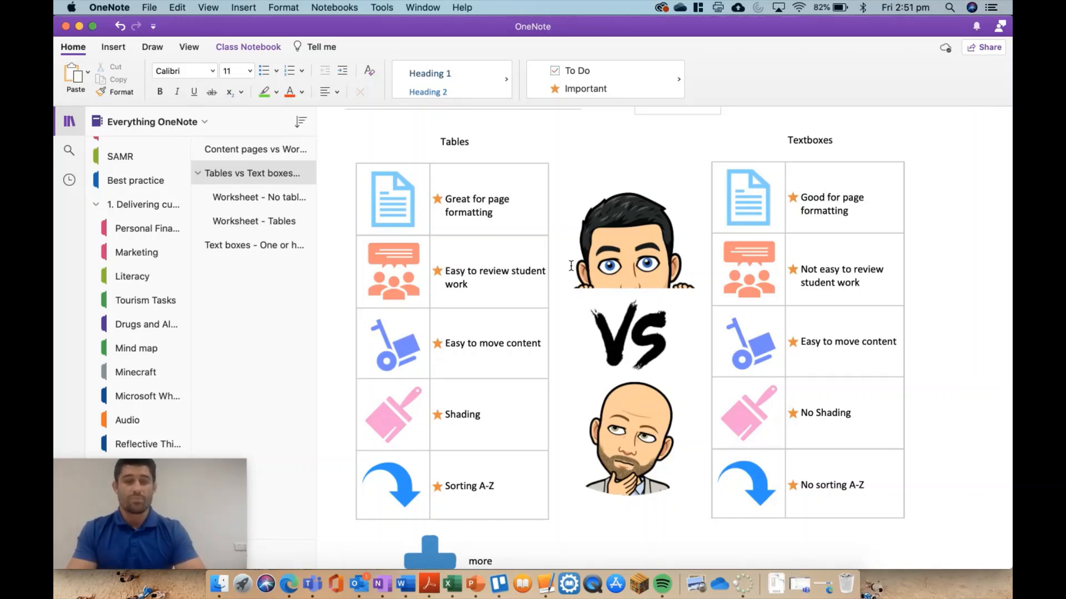
mouse_move(595, 274)
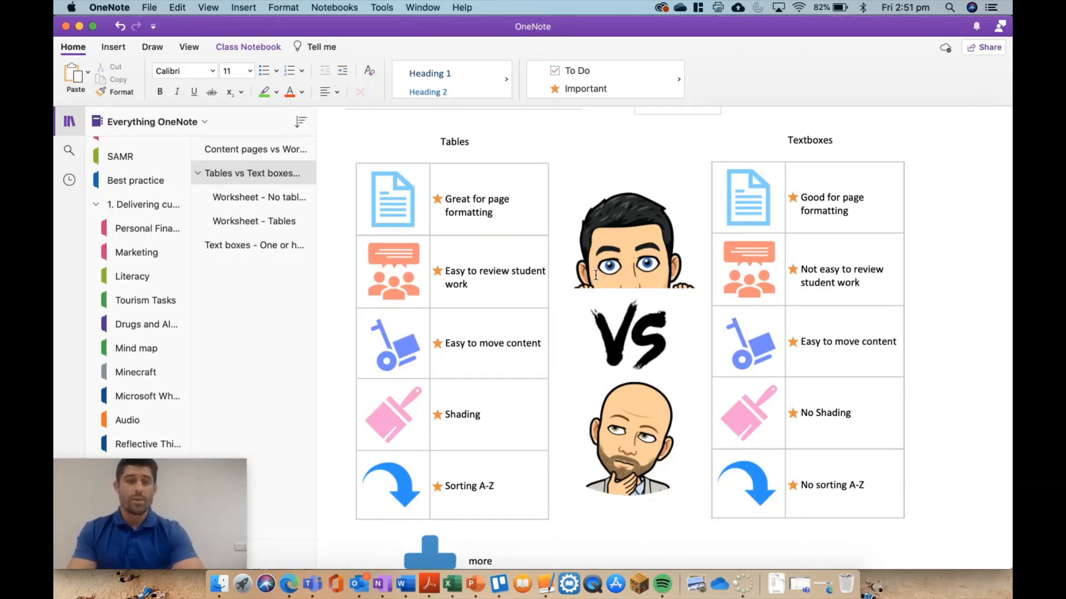
left_click(839, 268)
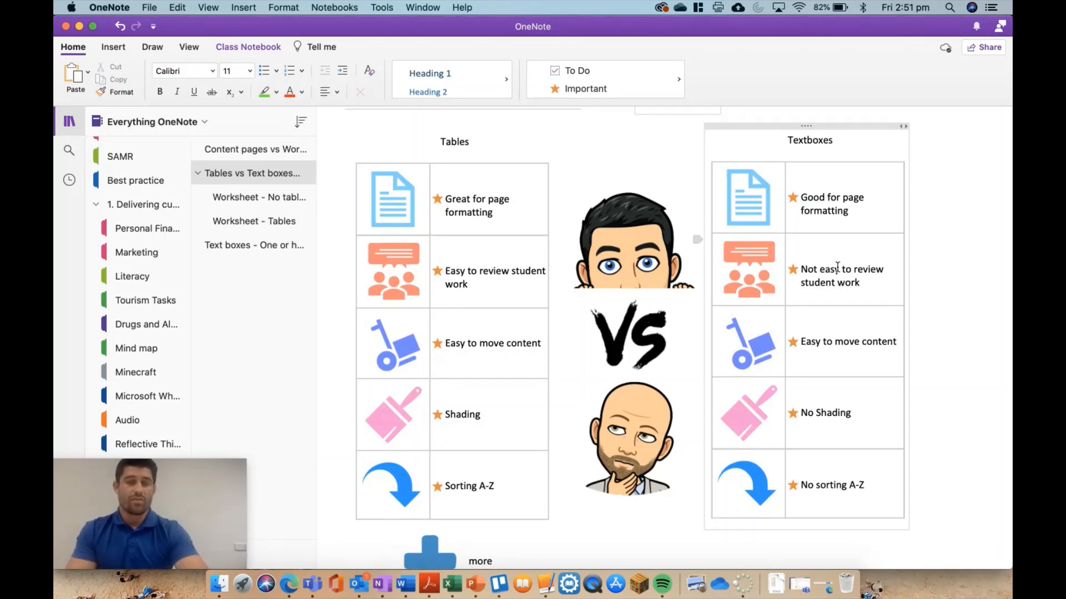
scroll("down", 3)
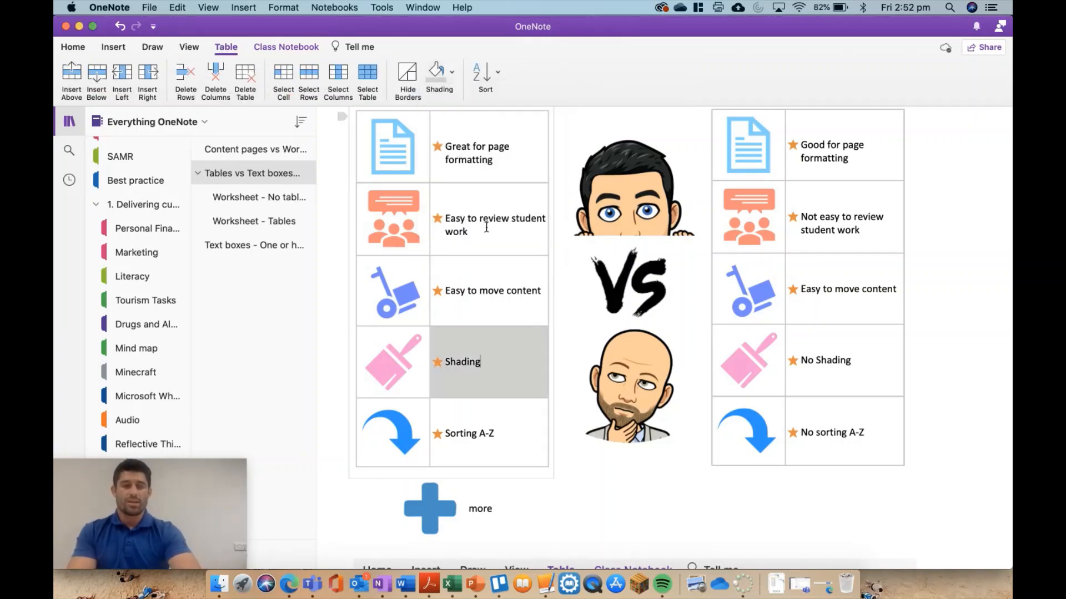
mouse_move(496, 331)
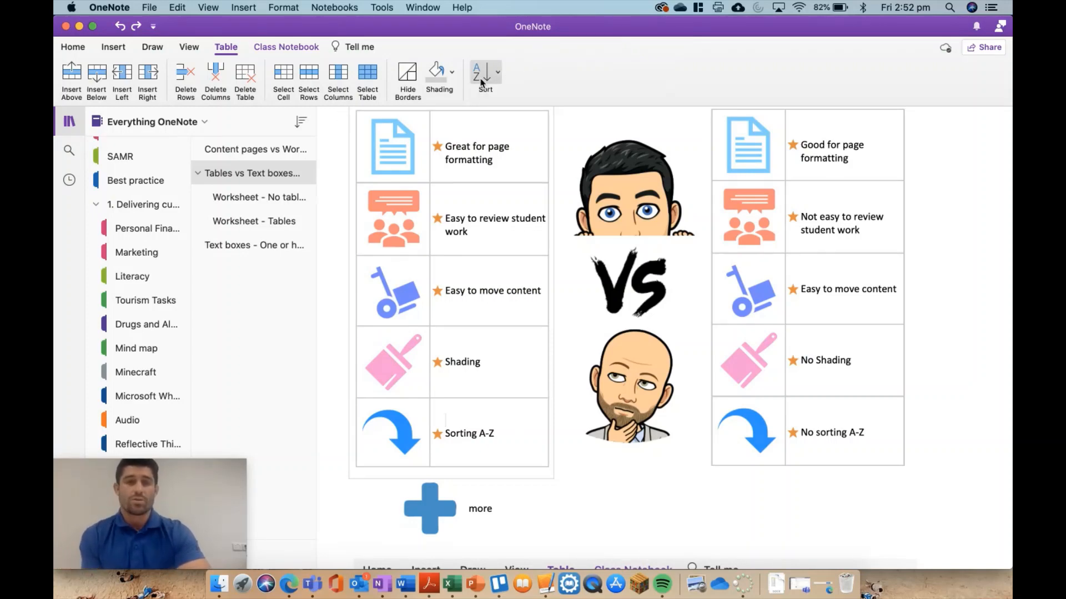
- Sort the Tables list ascending so 'Easy to move content' precedes 'Easy to review student work'
left_click(485, 76)
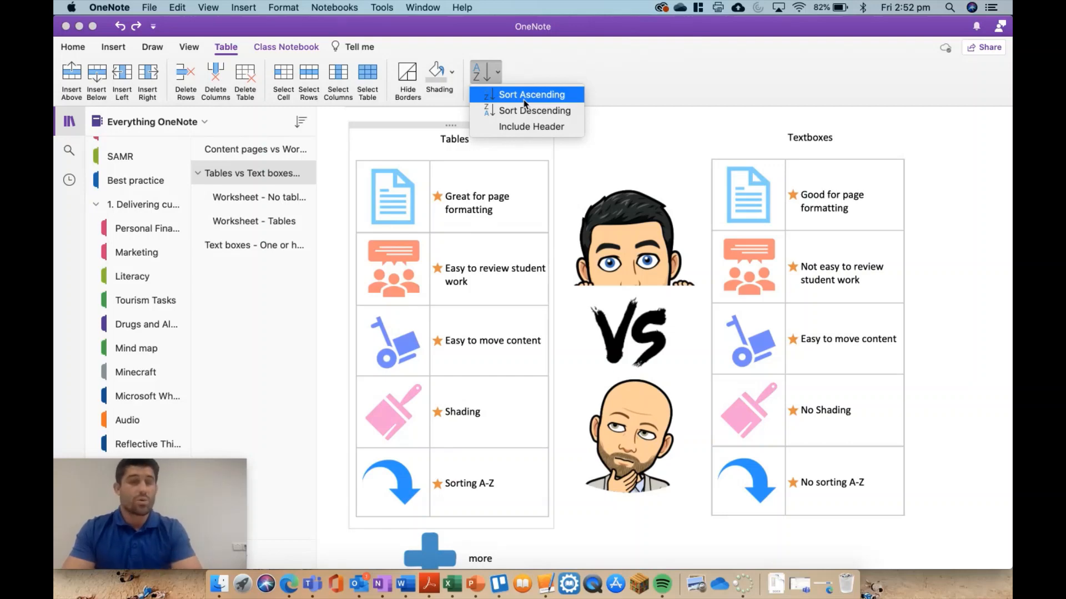
left_click(530, 95)
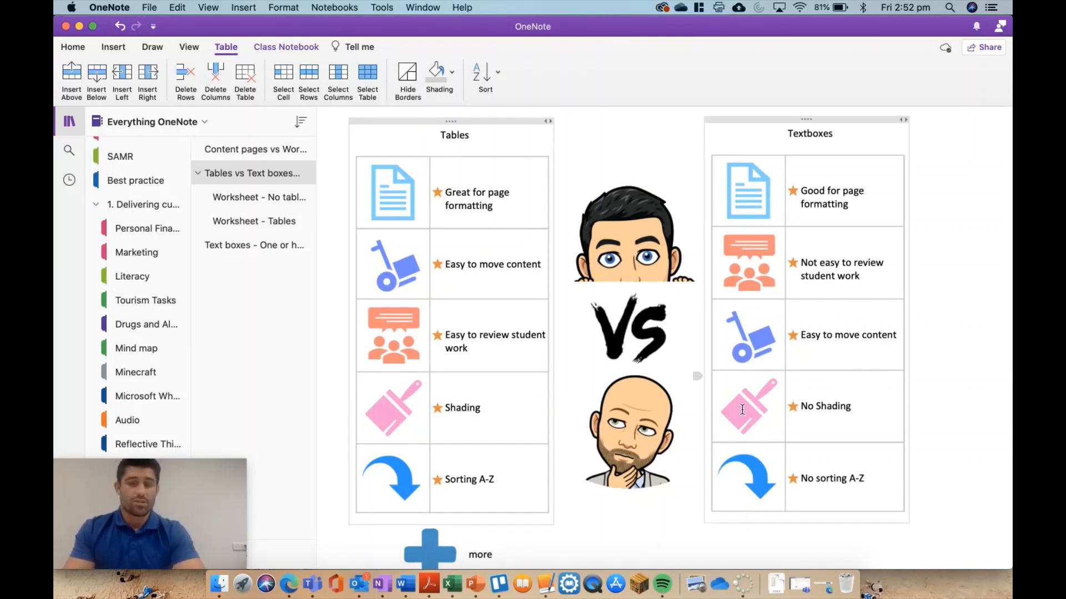
scroll("down", 3)
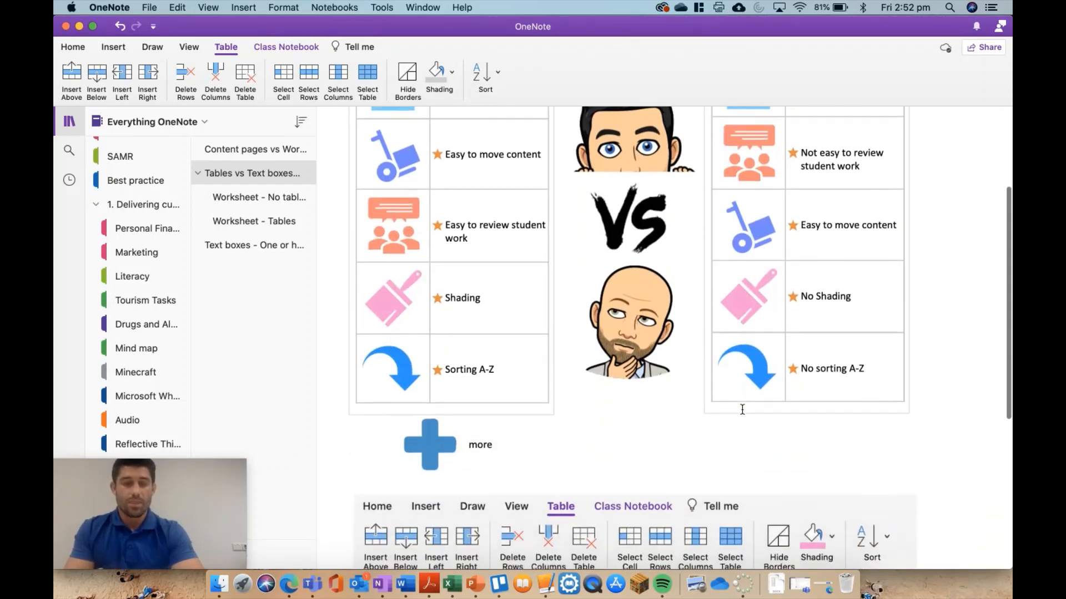
scroll("down", 3)
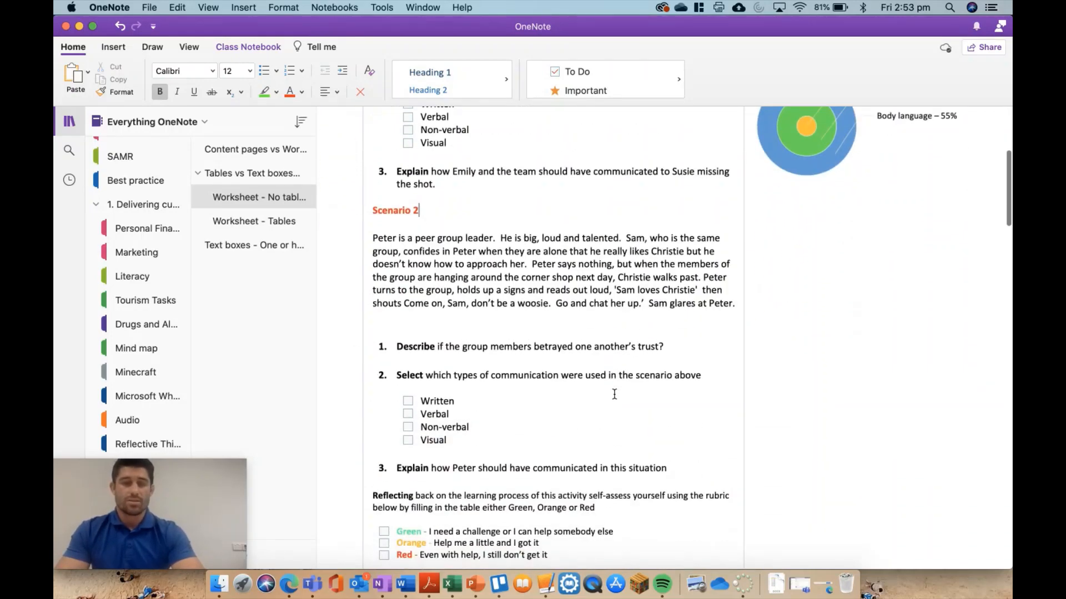
- Review the Worksheet - No tables page, then switch to the Worksheet - Tables page
scroll("down", 3)
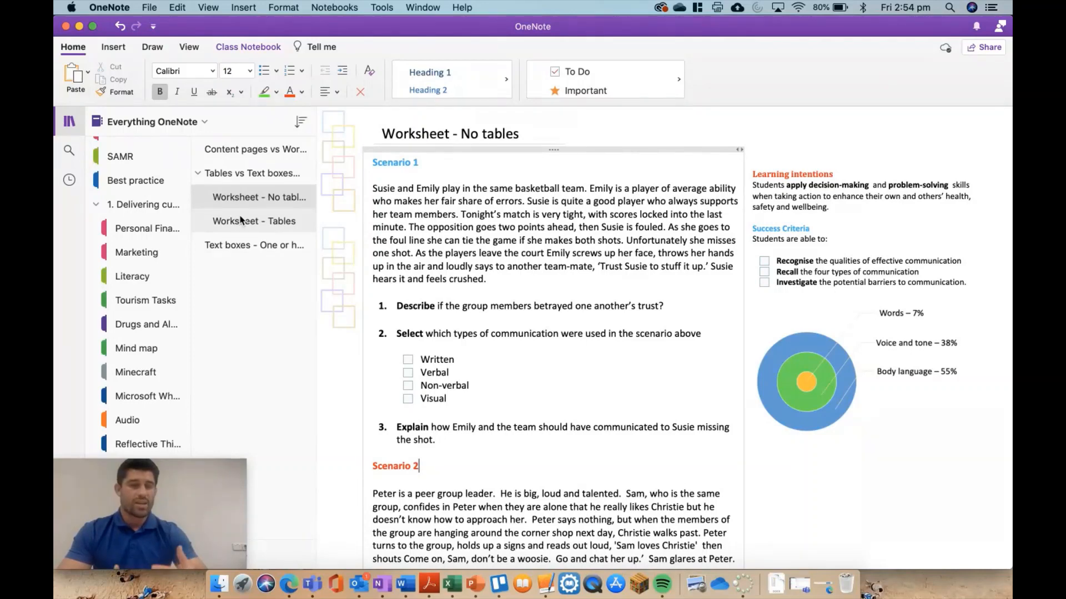
left_click(253, 221)
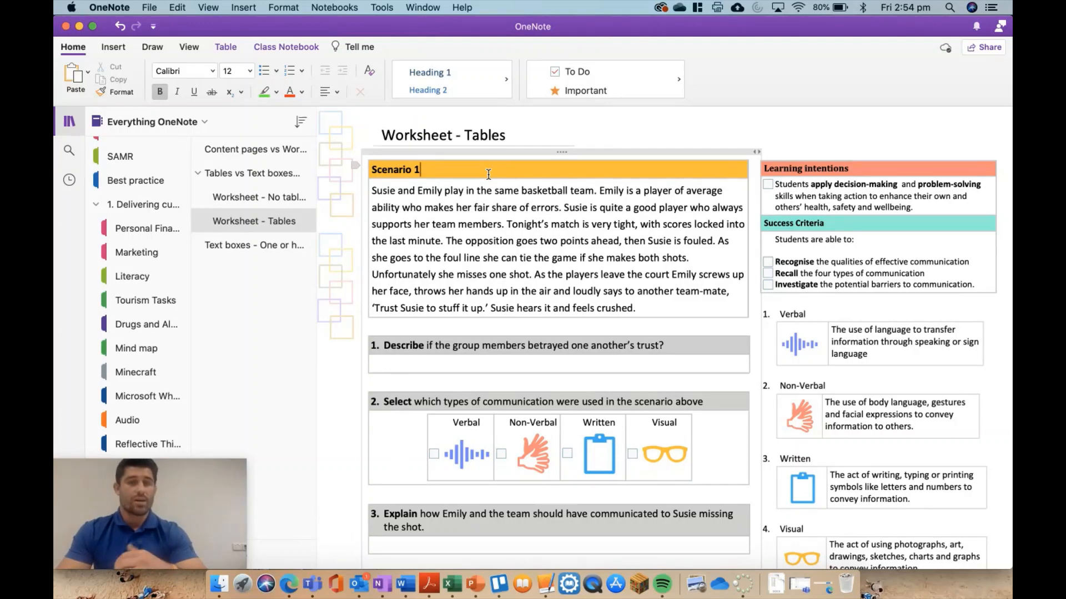
scroll("down", 3)
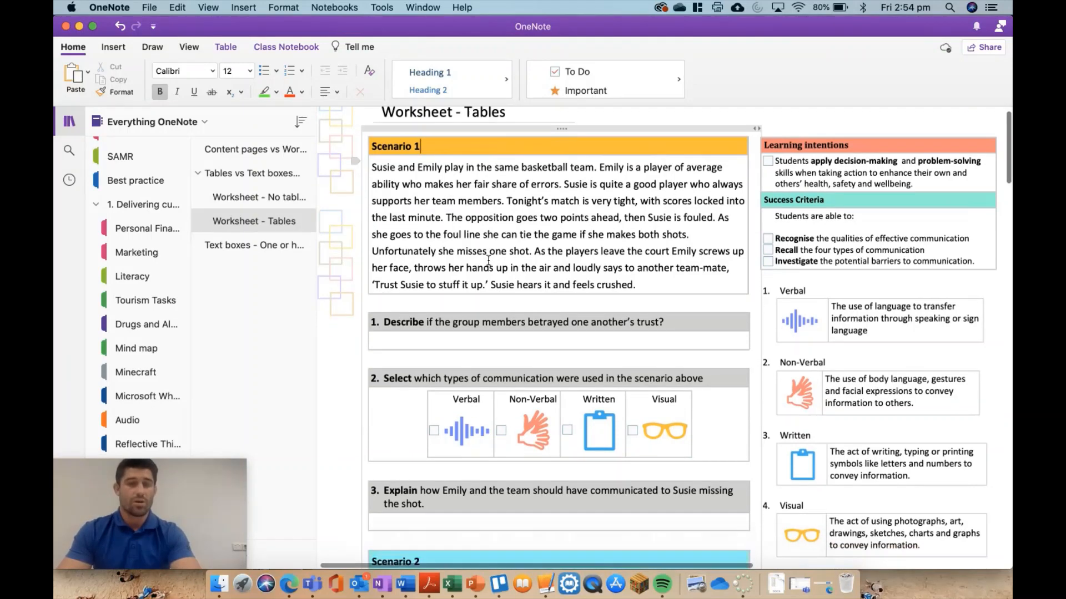
scroll("down", 3)
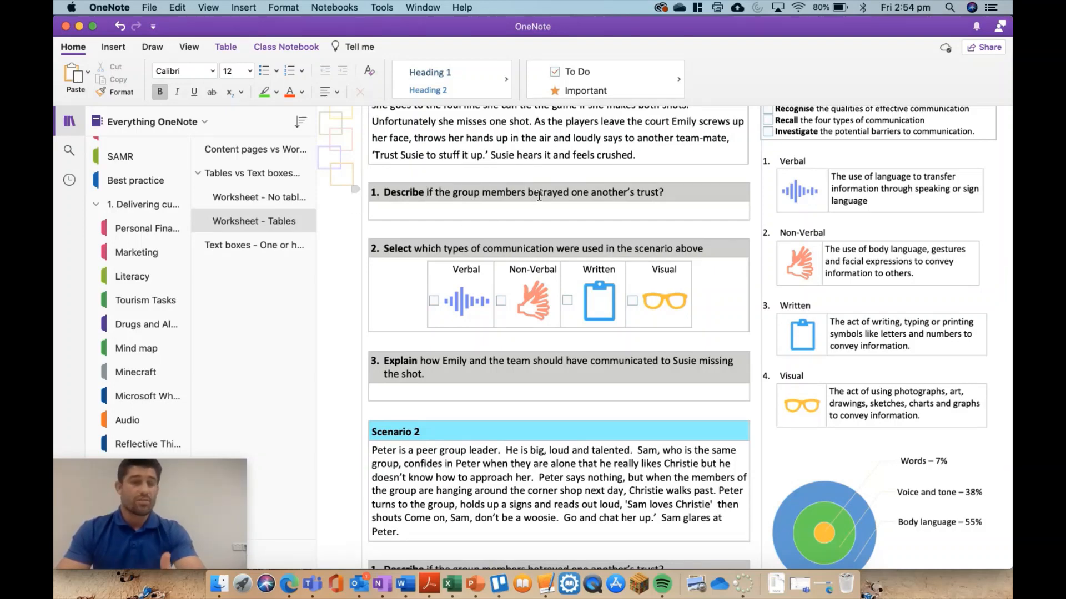
left_click(407, 211)
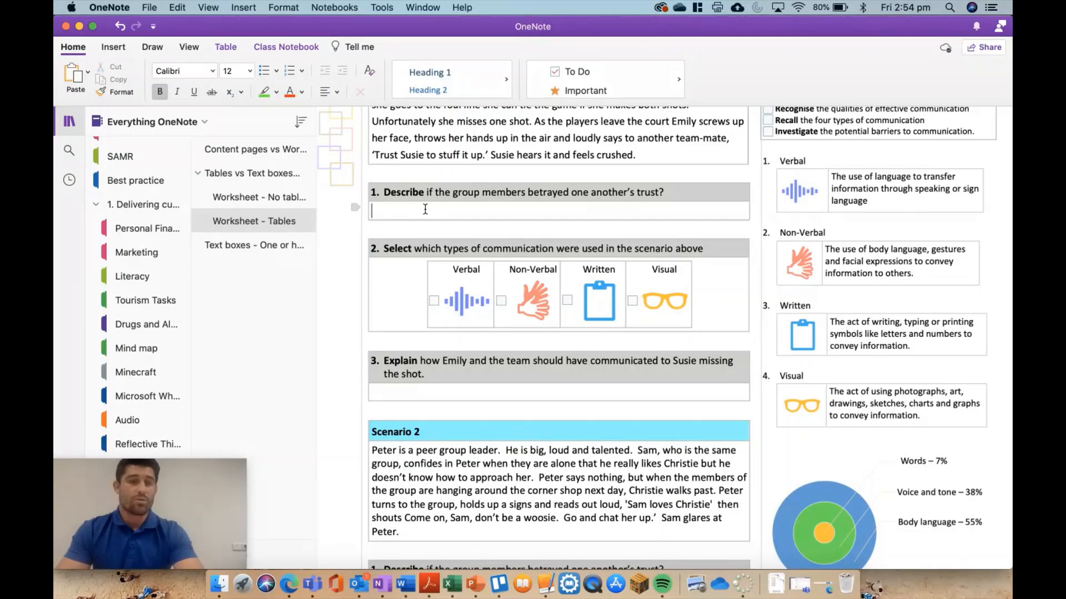
type("cxmvcvm")
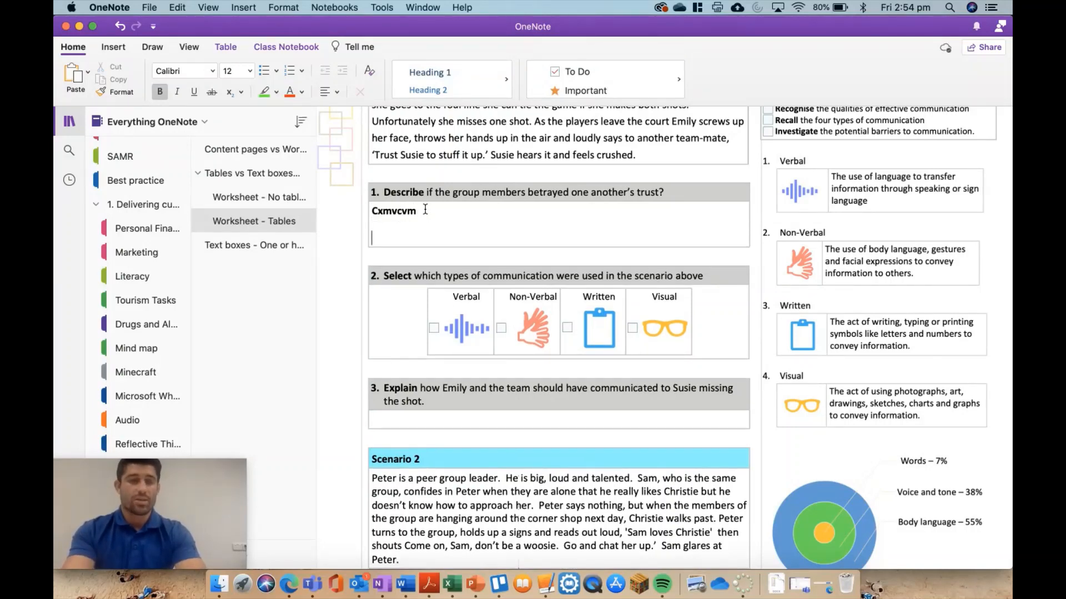
double_click(393, 211)
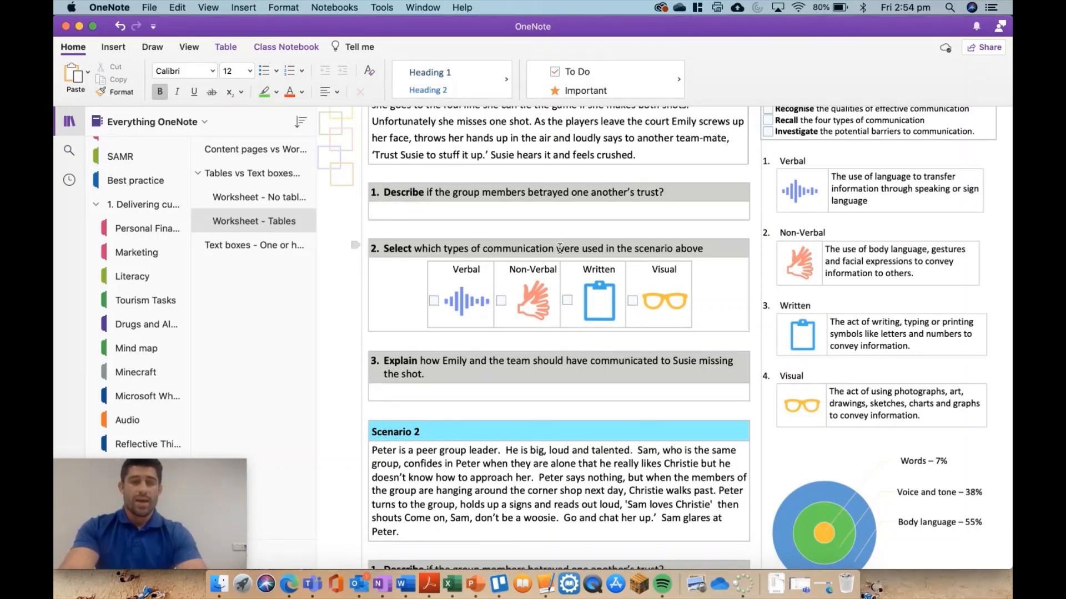
scroll("down", 3)
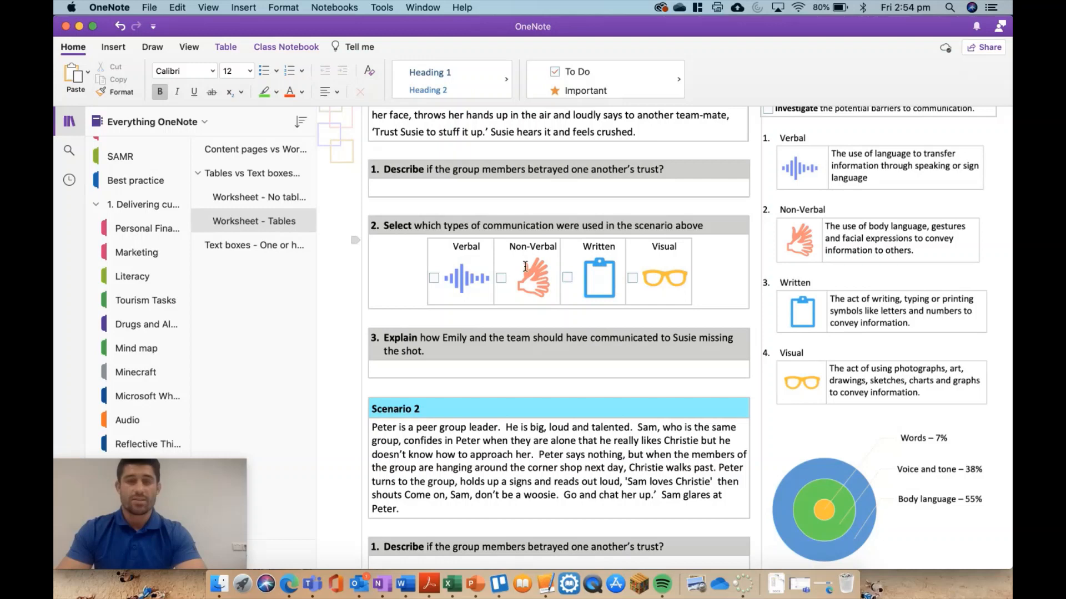
mouse_move(643, 268)
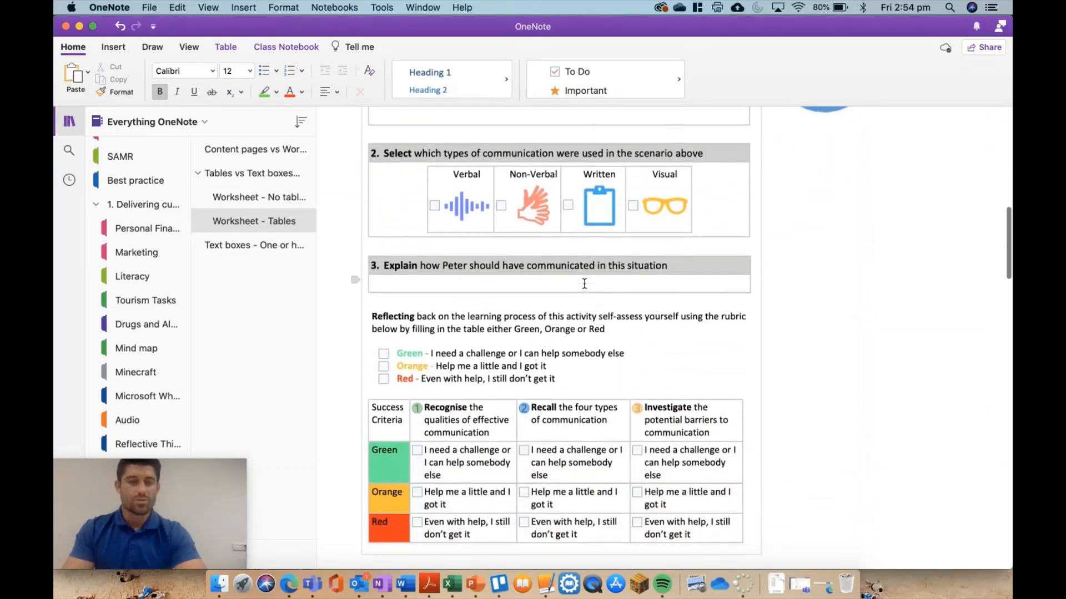
scroll("down", 3)
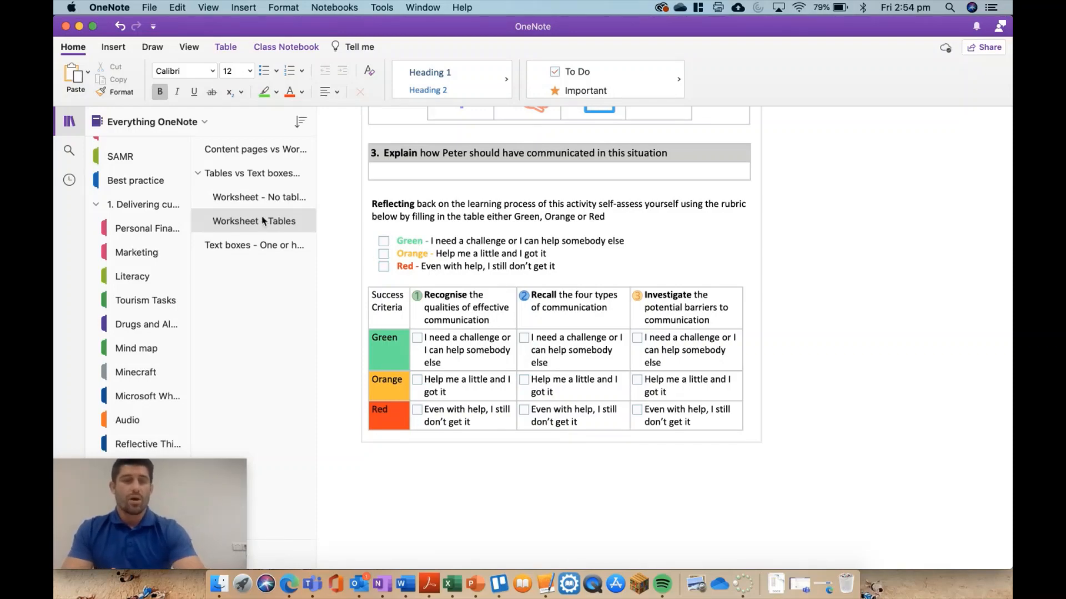
- Revisit Worksheet - No tables and Worksheet - Tables, then return to Tables vs Text boxes
left_click(259, 197)
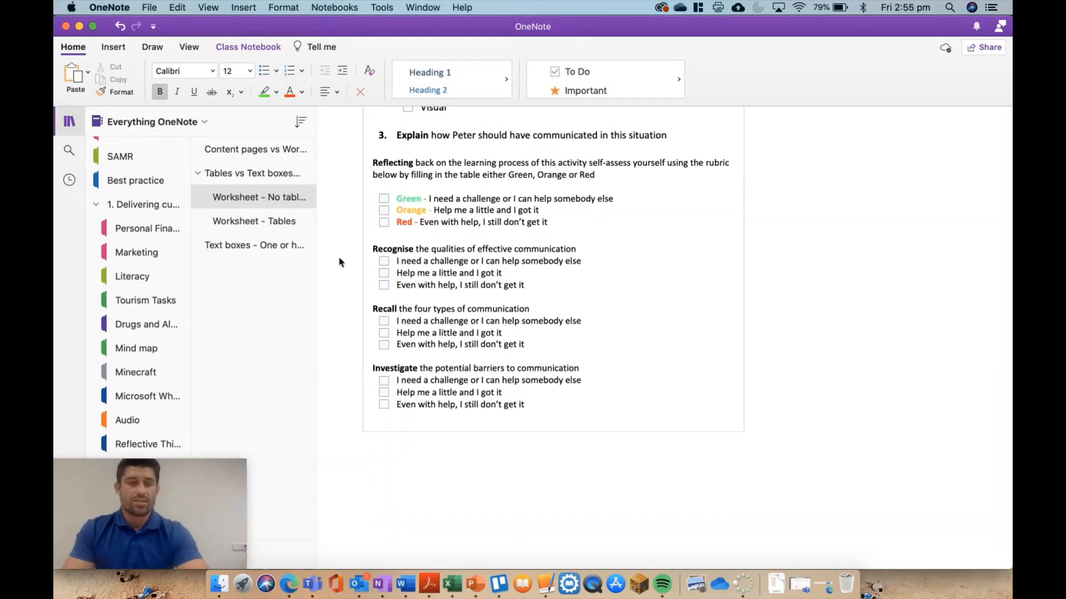
left_click(384, 261)
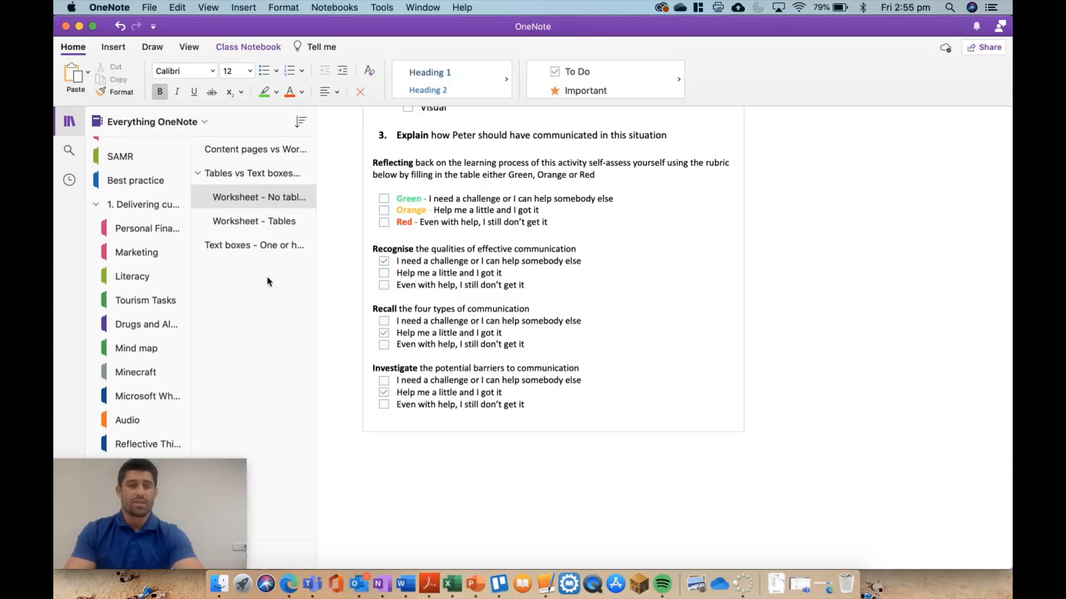
left_click(253, 221)
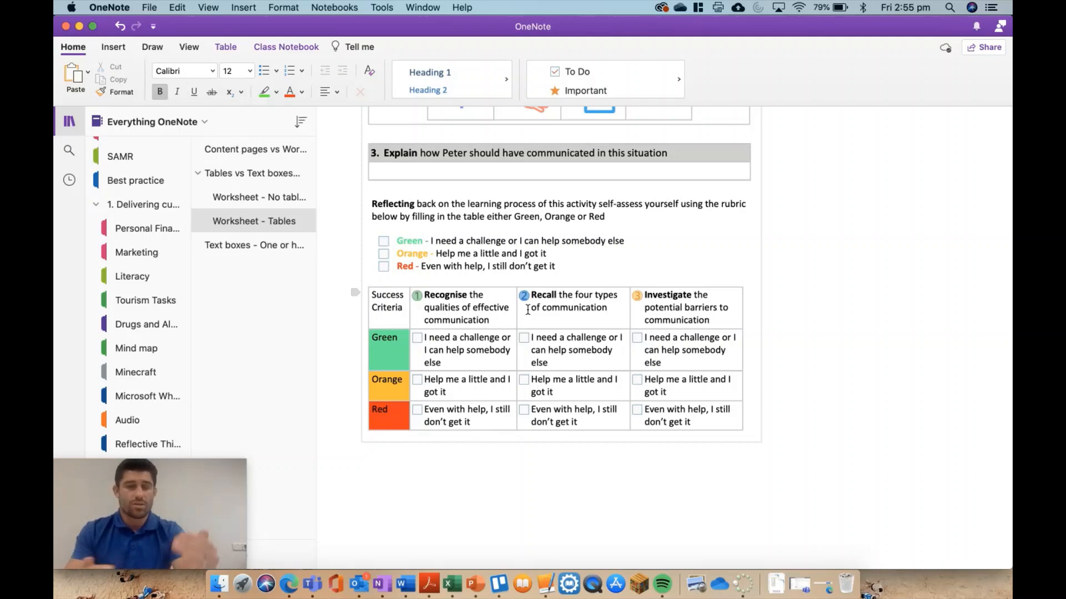
mouse_move(806, 268)
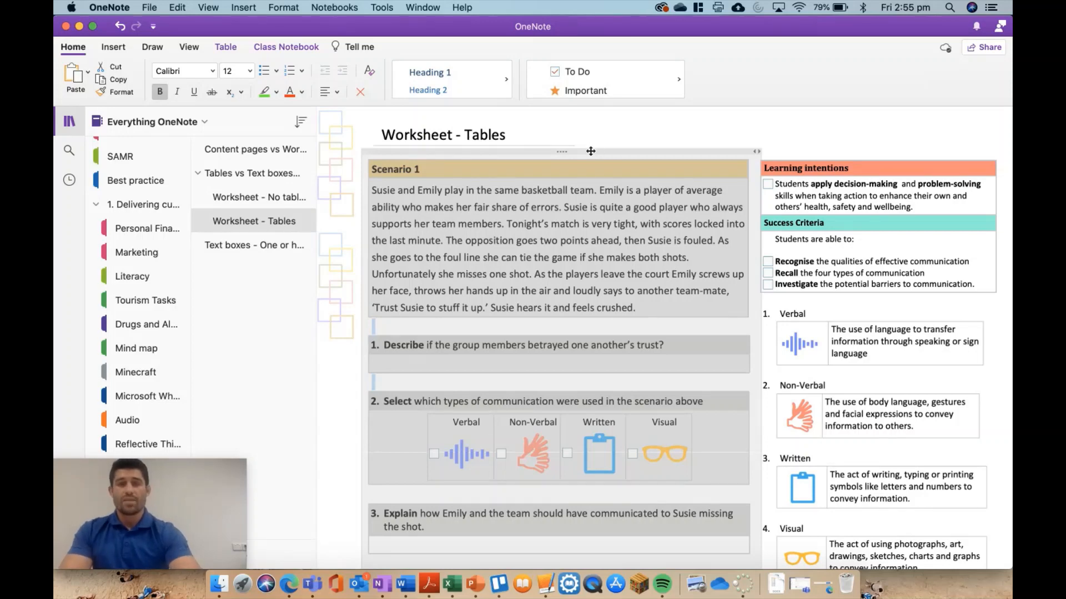
left_click(255, 173)
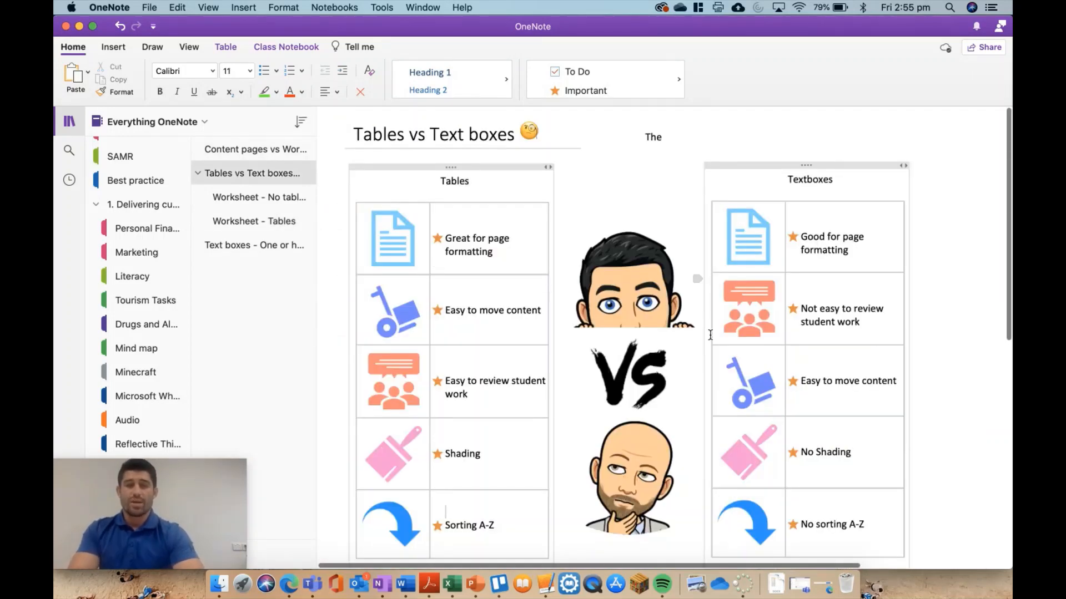